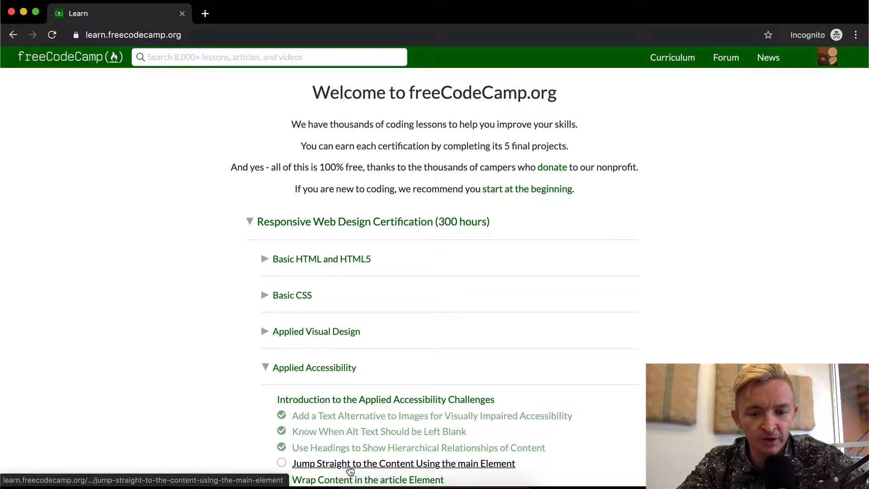
Open the 'Jump Straight to the Content Using the main Element' challenge.
left_click(404, 464)
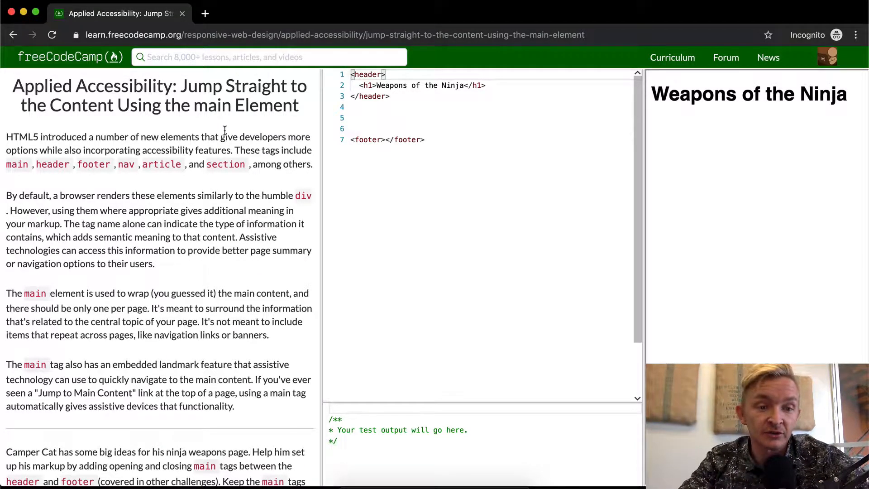
scroll("down", 3)
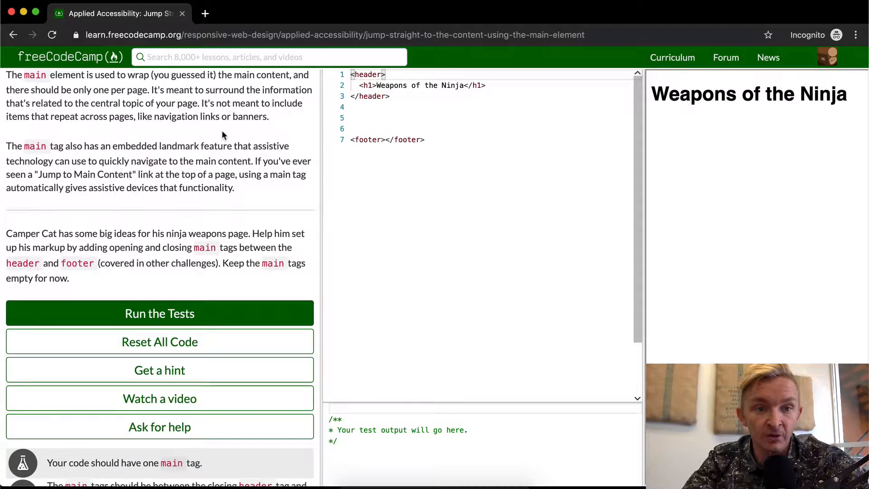
mouse_move(174, 128)
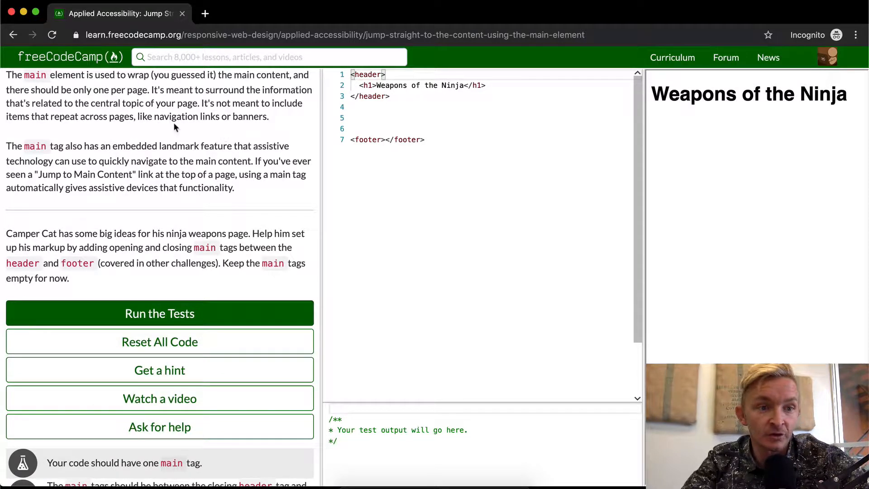
mouse_move(163, 126)
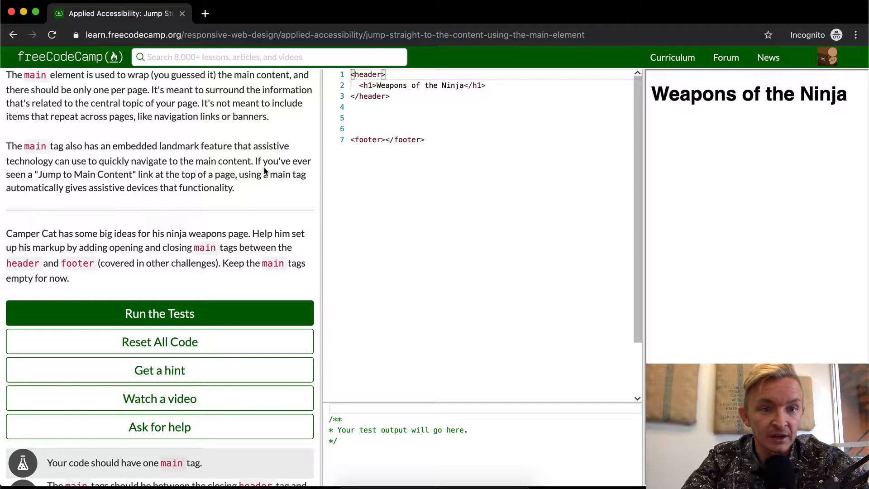
mouse_move(73, 177)
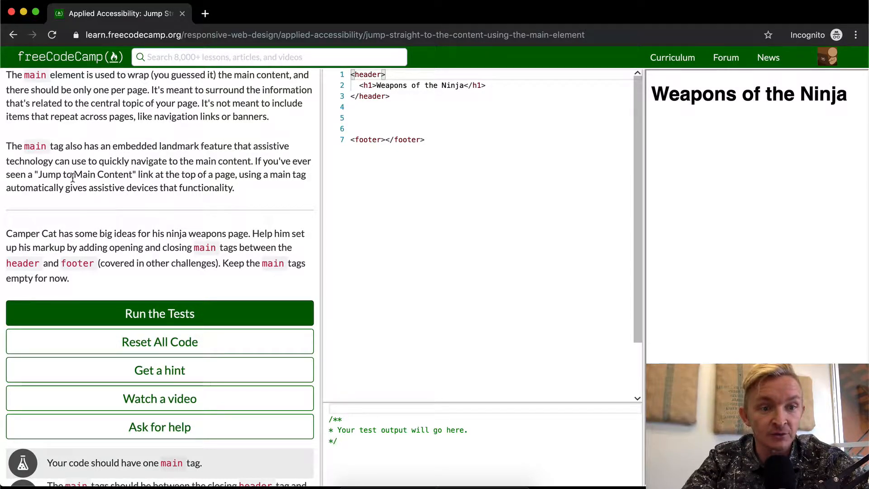
mouse_move(225, 174)
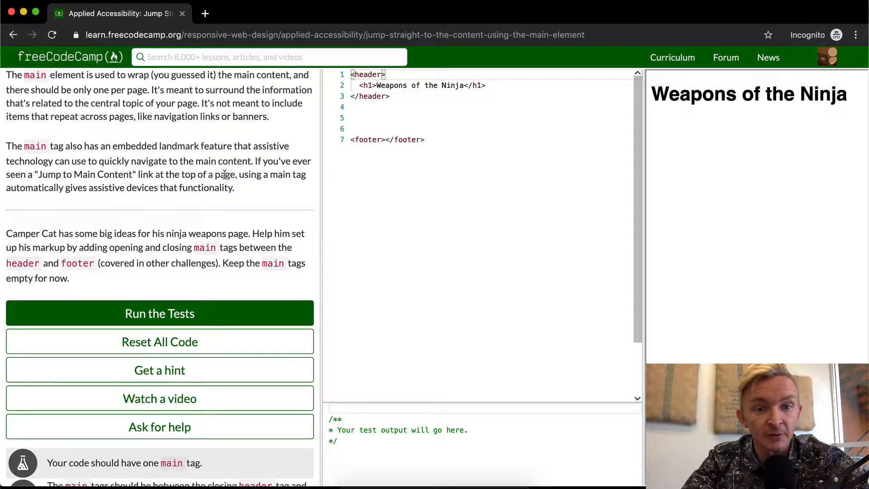
mouse_move(64, 199)
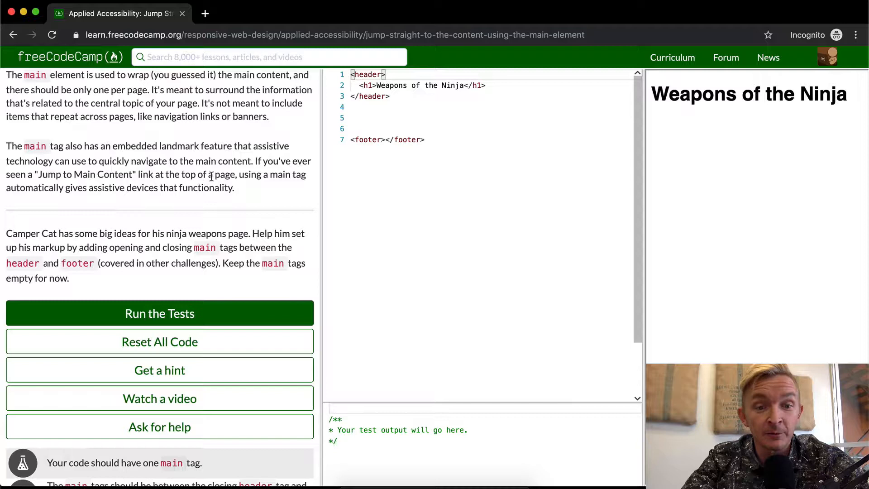
mouse_move(83, 190)
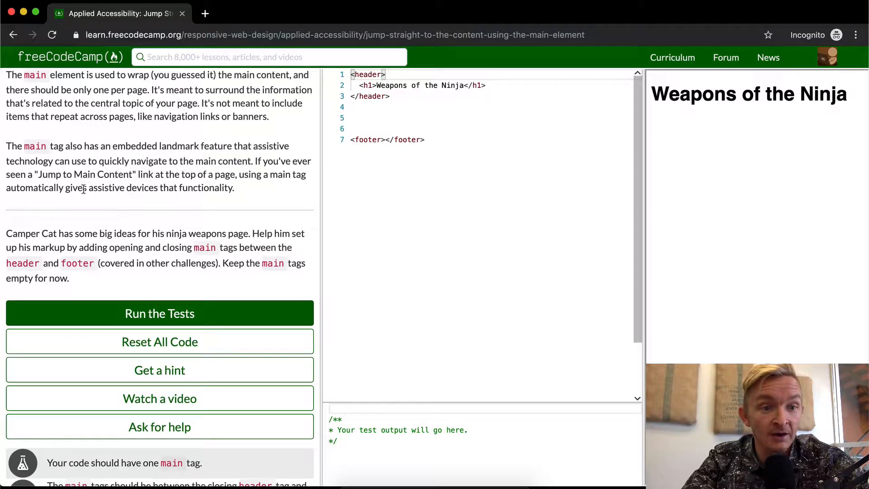
mouse_move(206, 186)
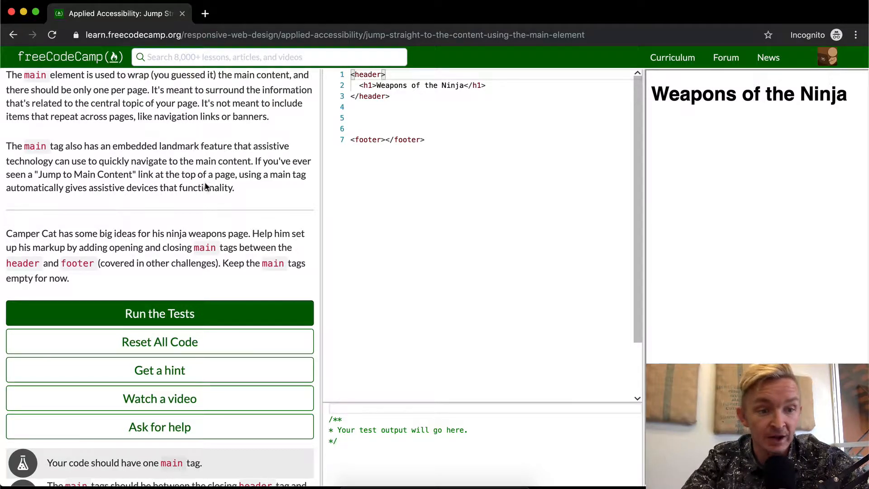
scroll("down", 3)
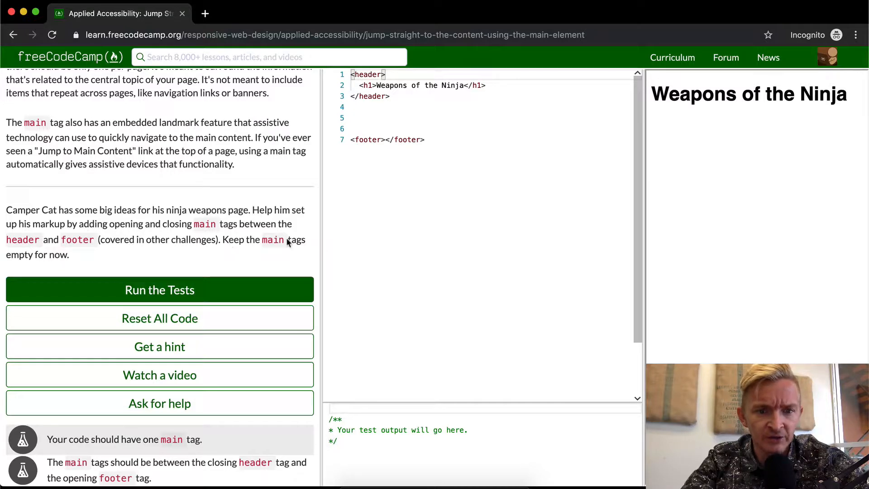
mouse_move(569, 184)
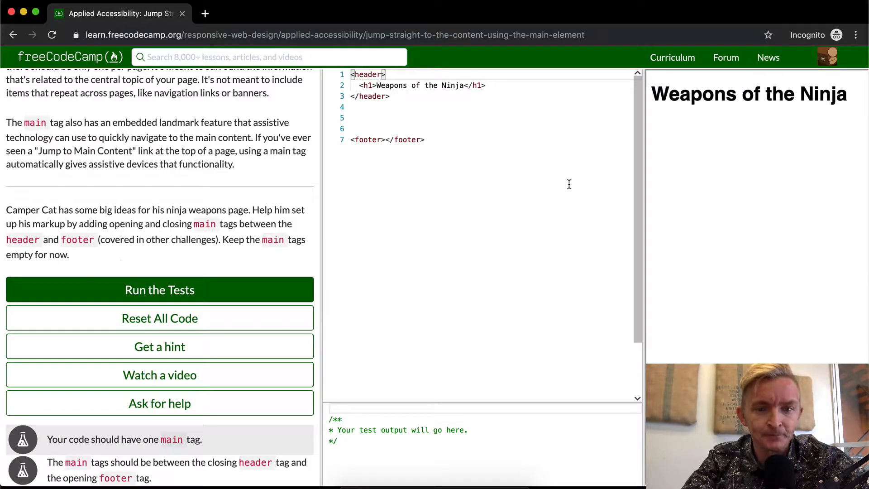
Add empty <main></main> tags between header and footer and run the tests to pass.
left_click(388, 118)
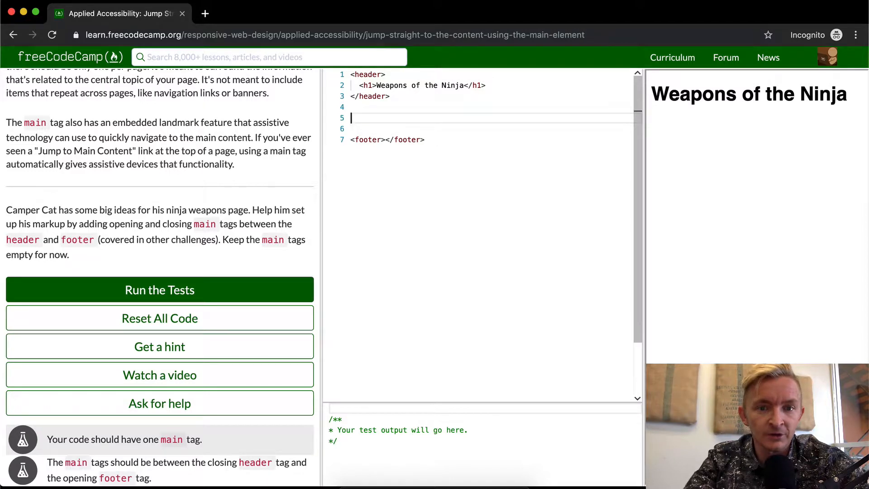
type("<main></main>")
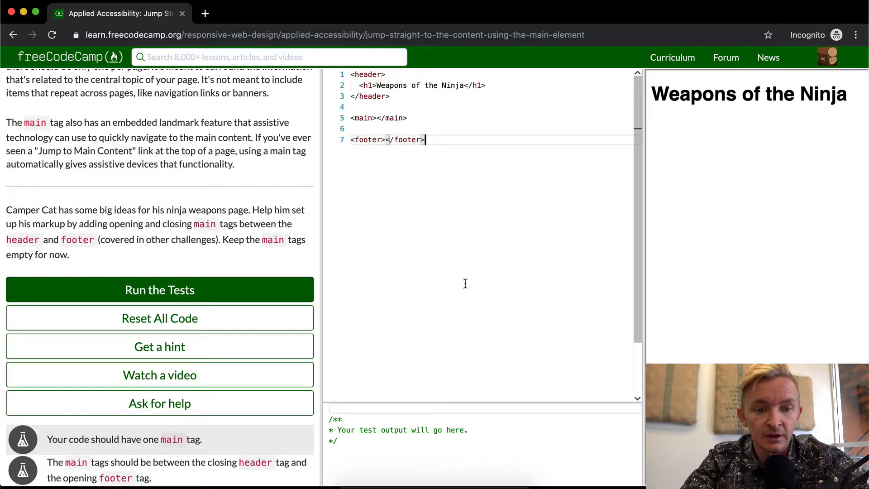
left_click(159, 289)
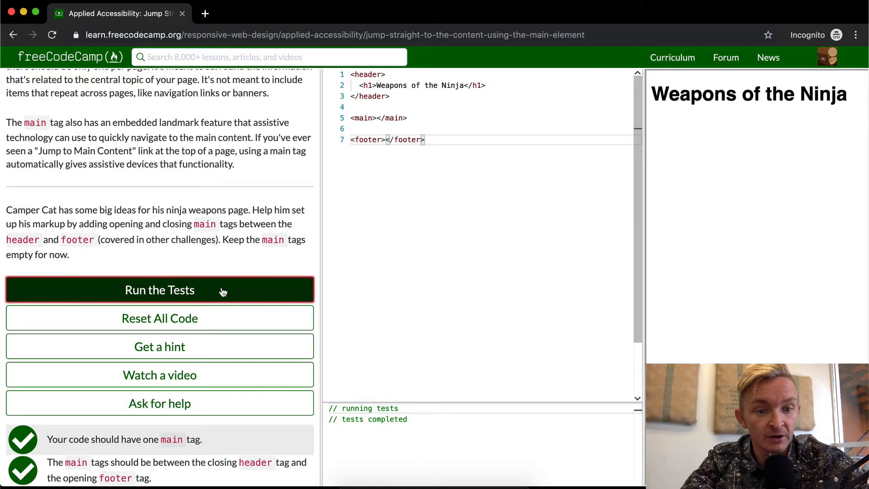
left_click(159, 290)
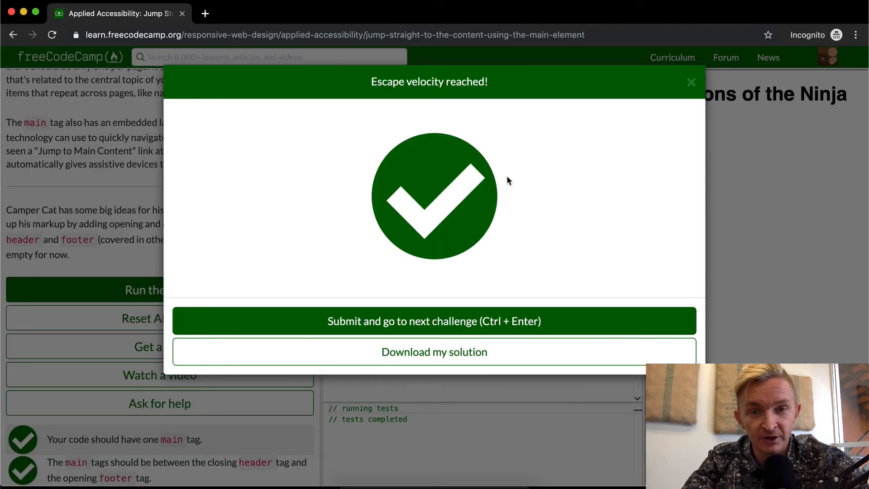